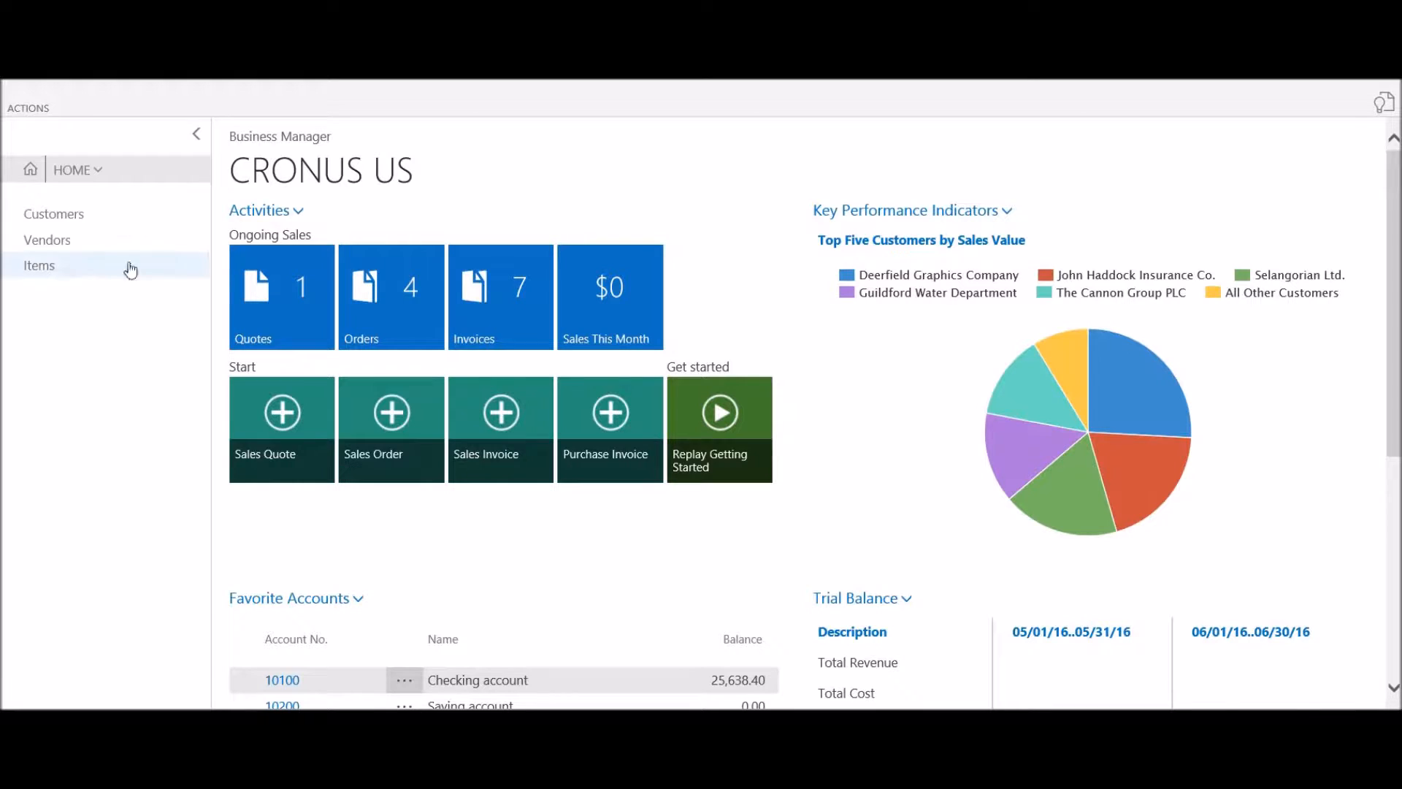
Show the Customers list and select The Cannon Group PLC.
click(53, 213)
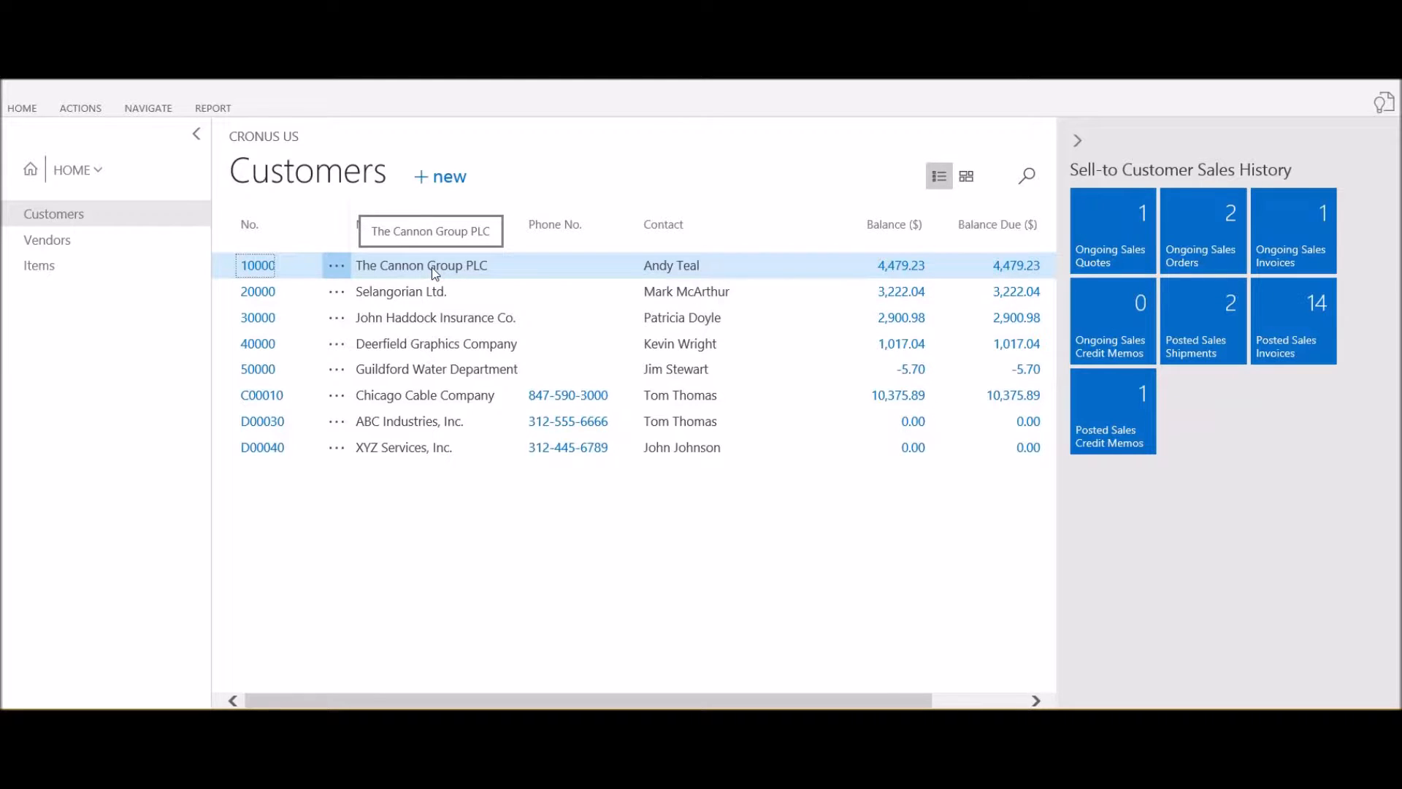
mouse_move(407, 273)
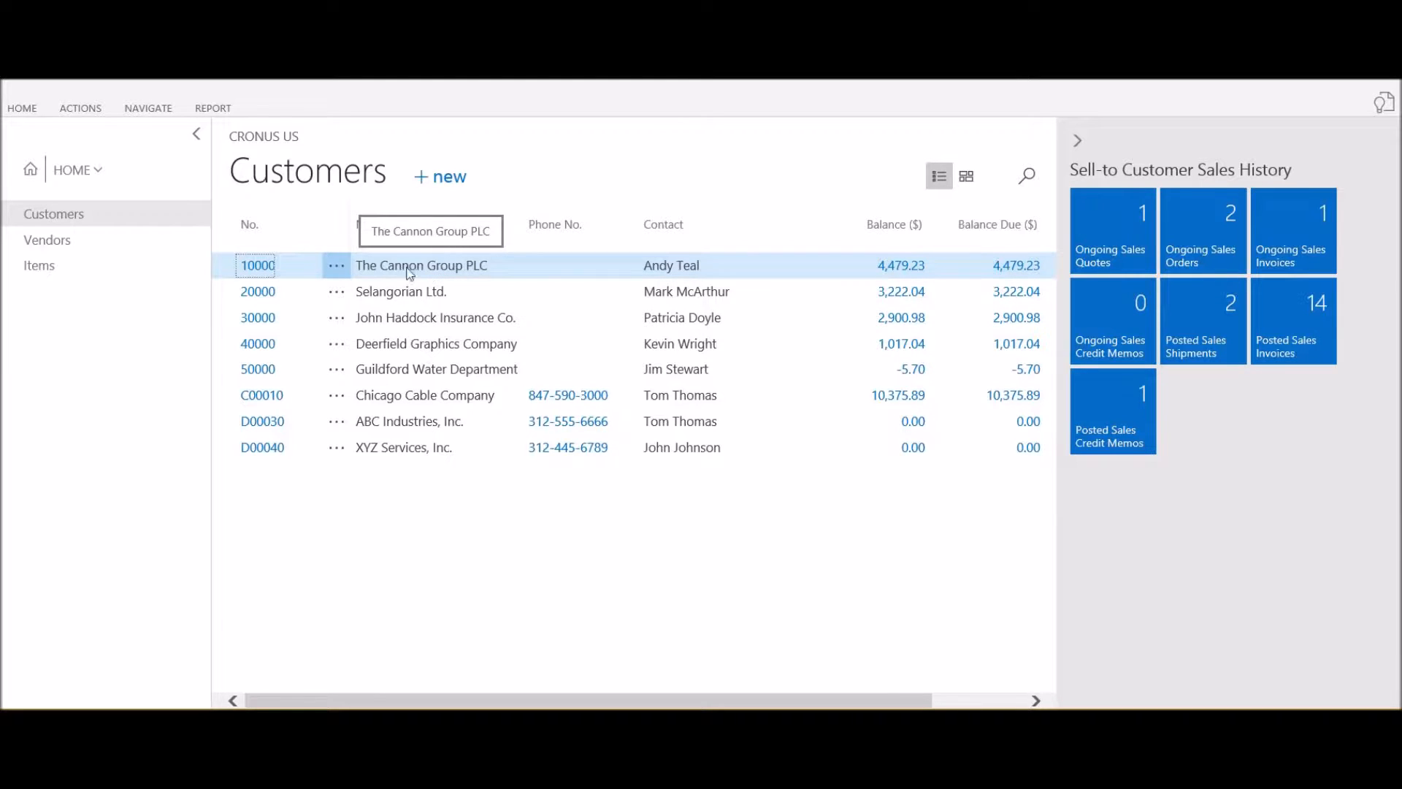
click(335, 264)
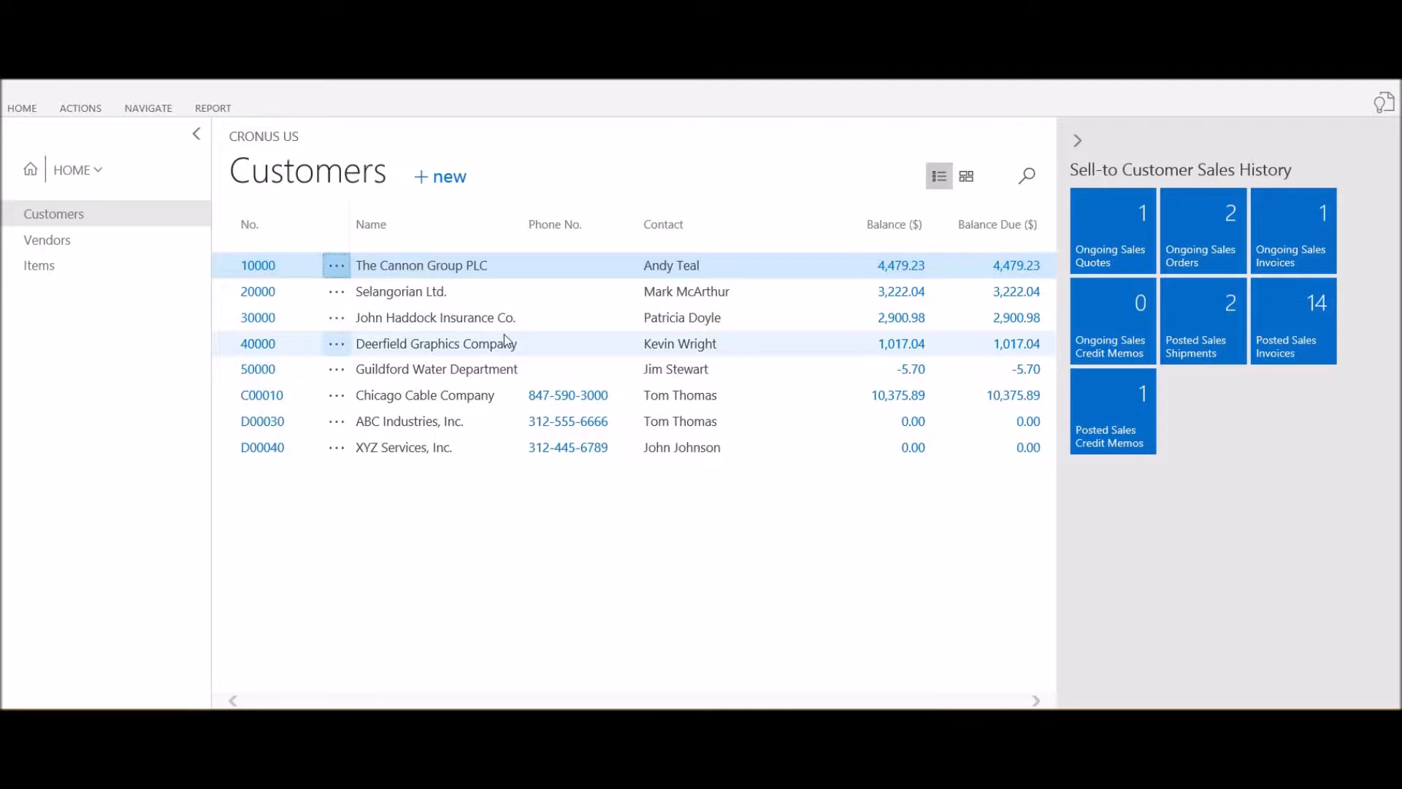
Open The Cannon Group PLC's Customer Card from its list row.
double_click(422, 266)
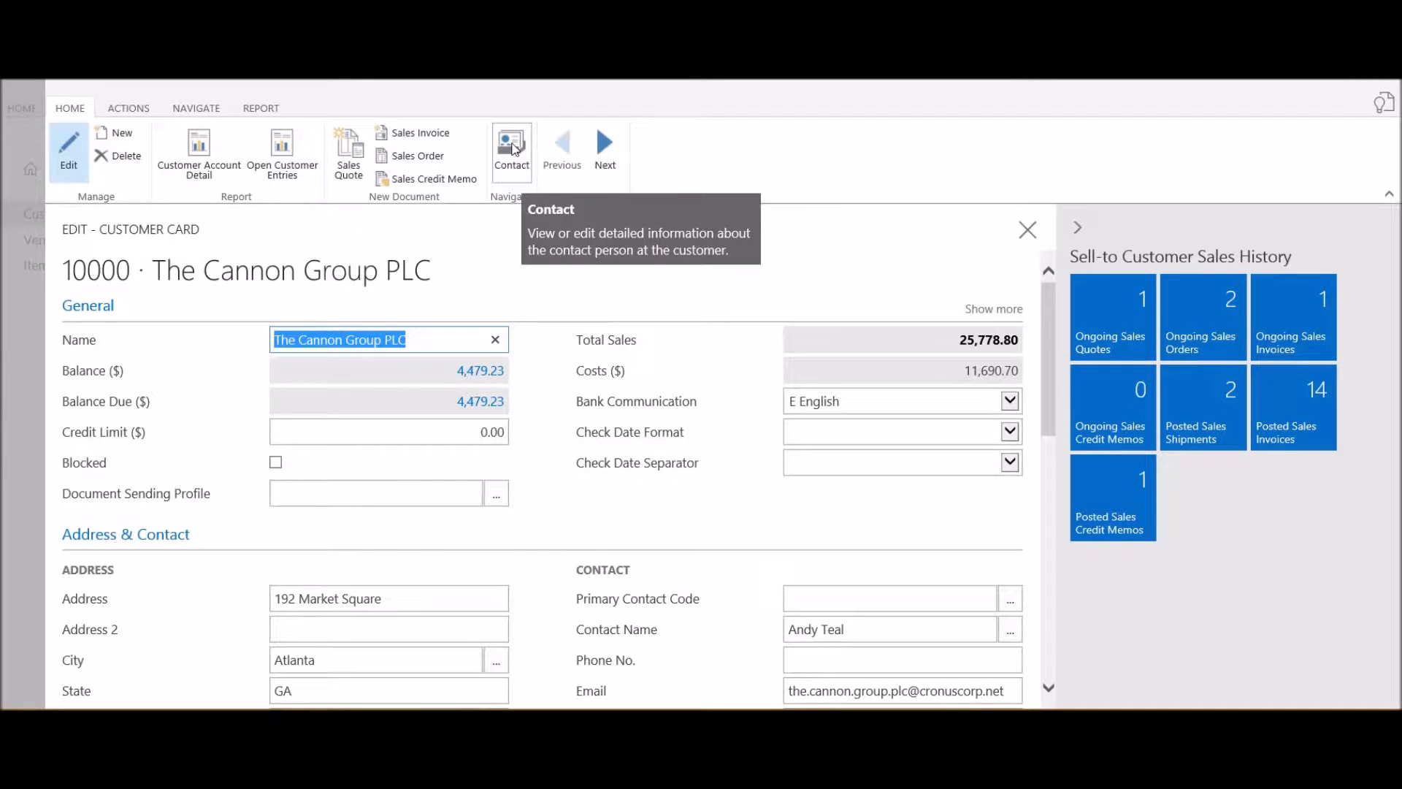
mouse_move(634, 387)
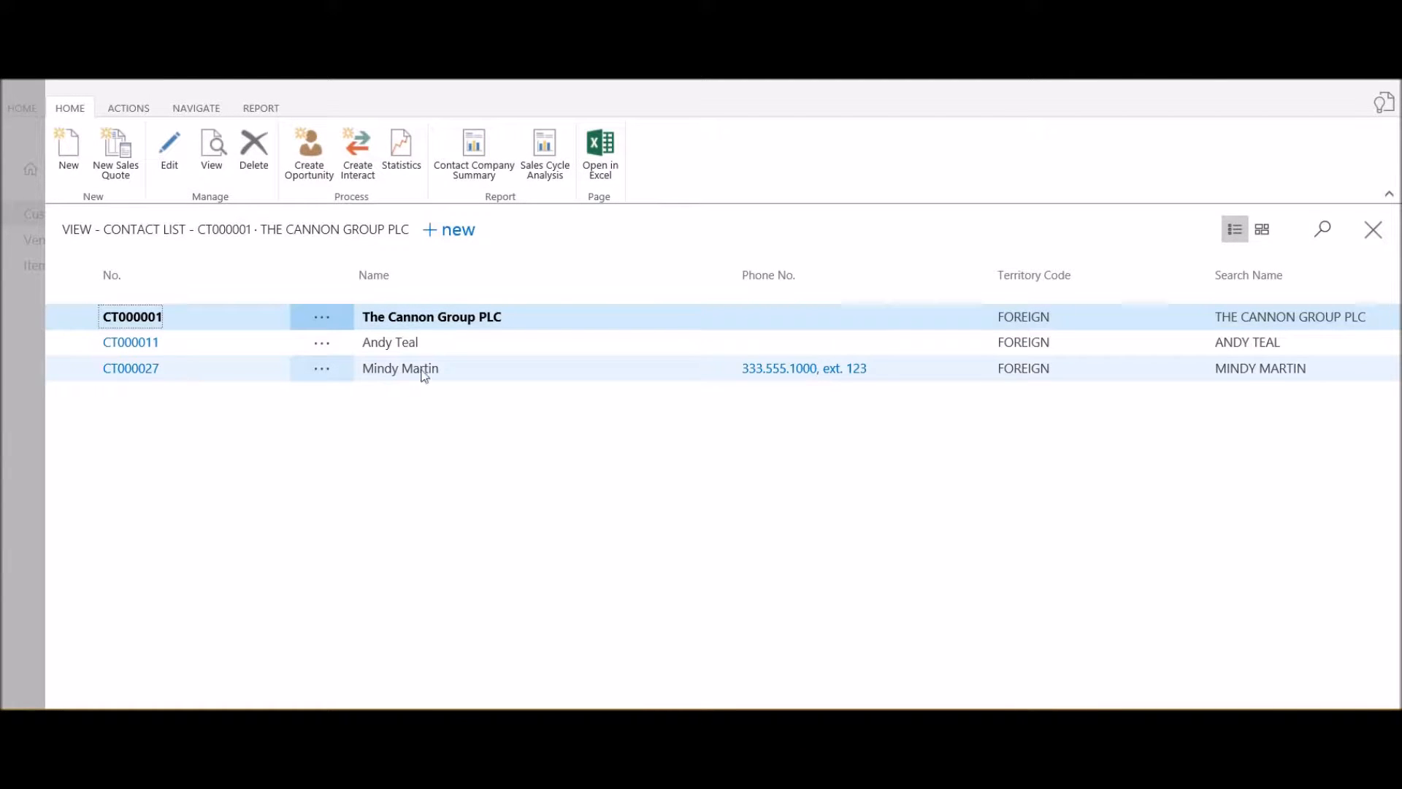
mouse_move(640, 372)
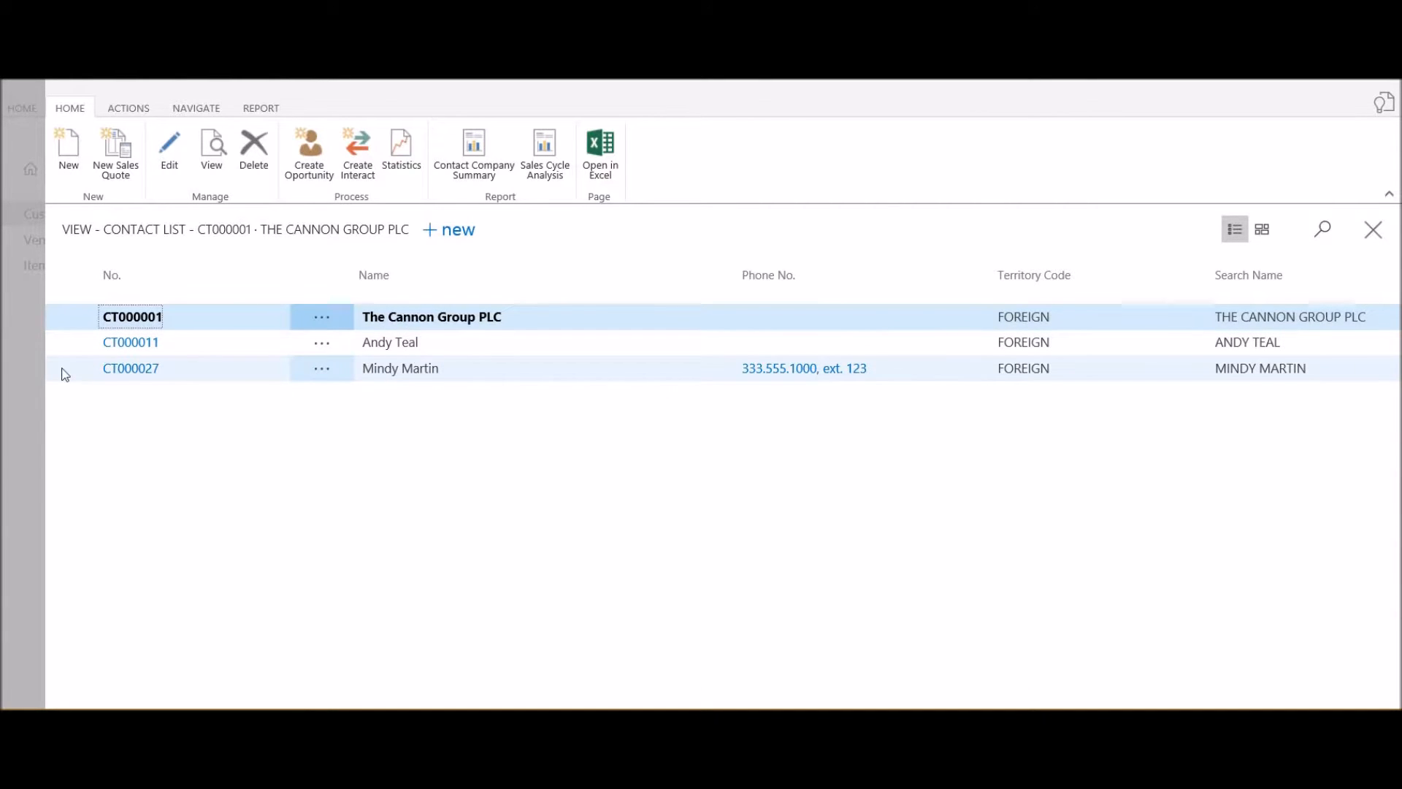
mouse_move(526, 366)
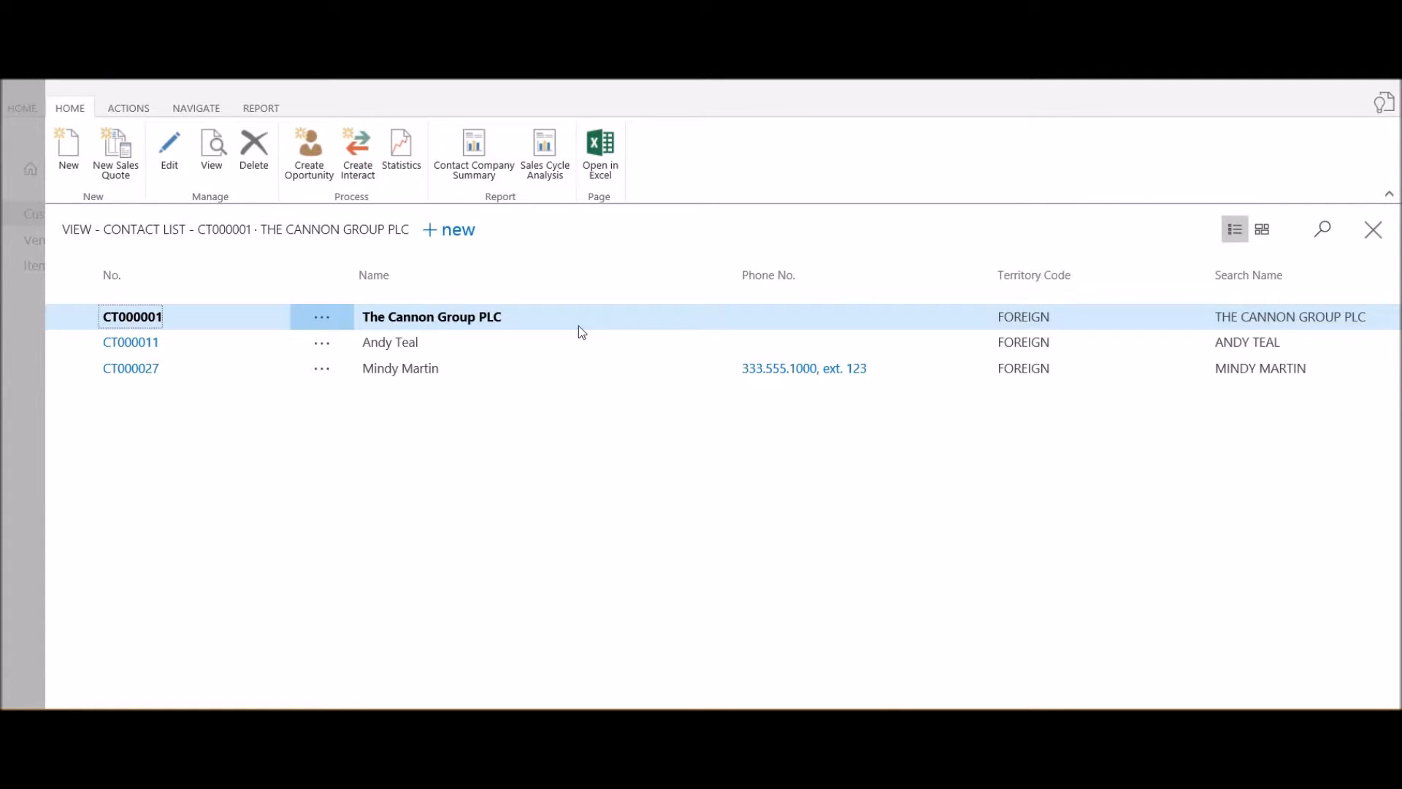
mouse_move(461, 342)
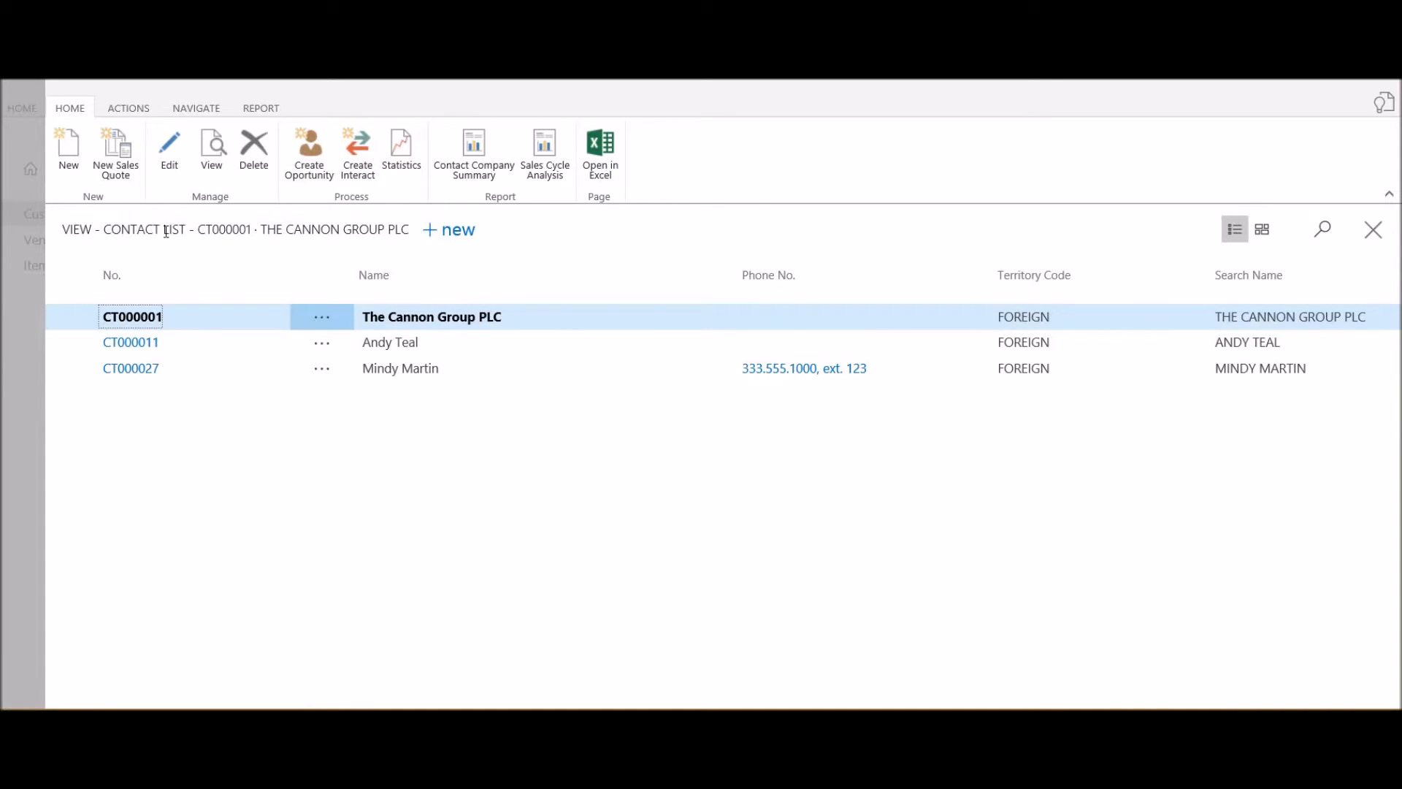
mouse_move(457, 230)
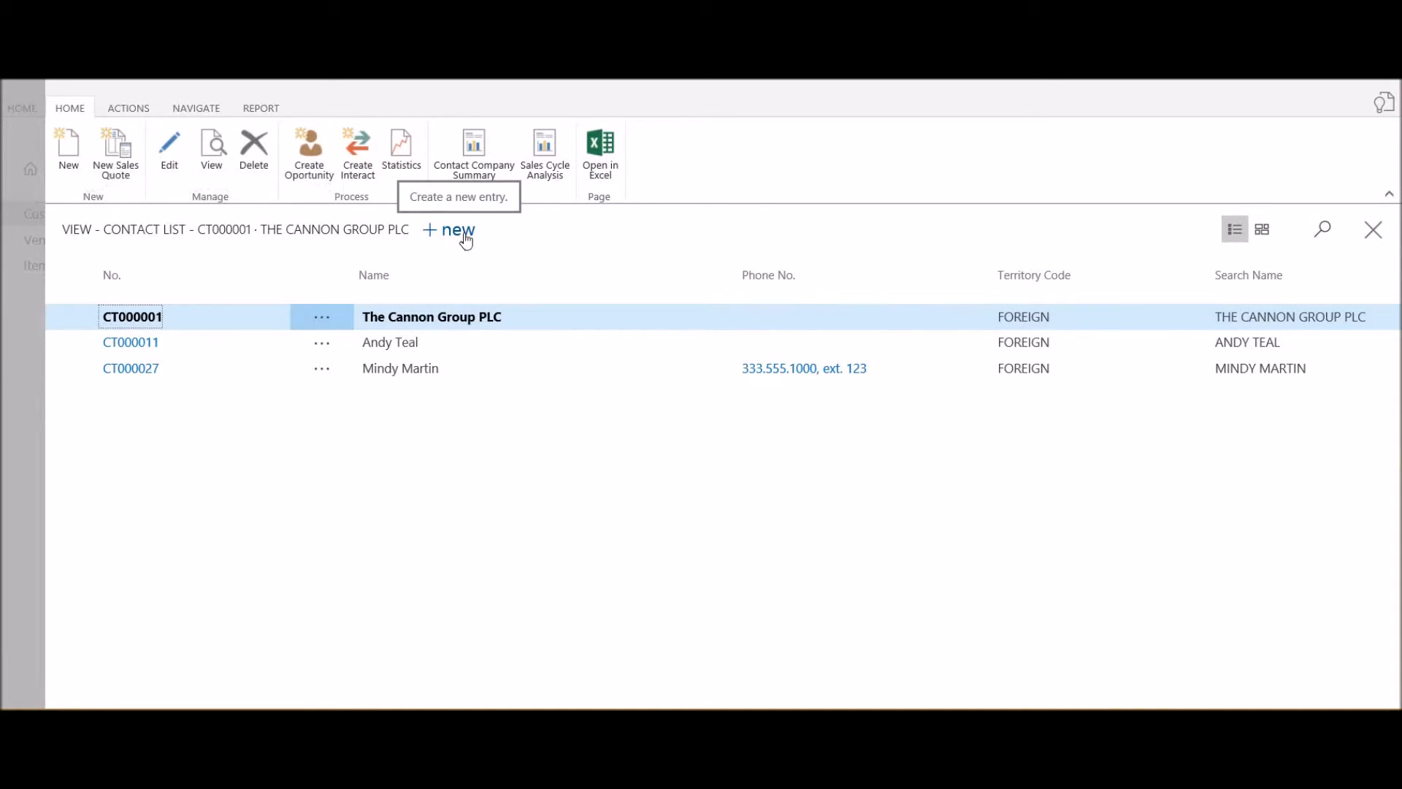
click(447, 230)
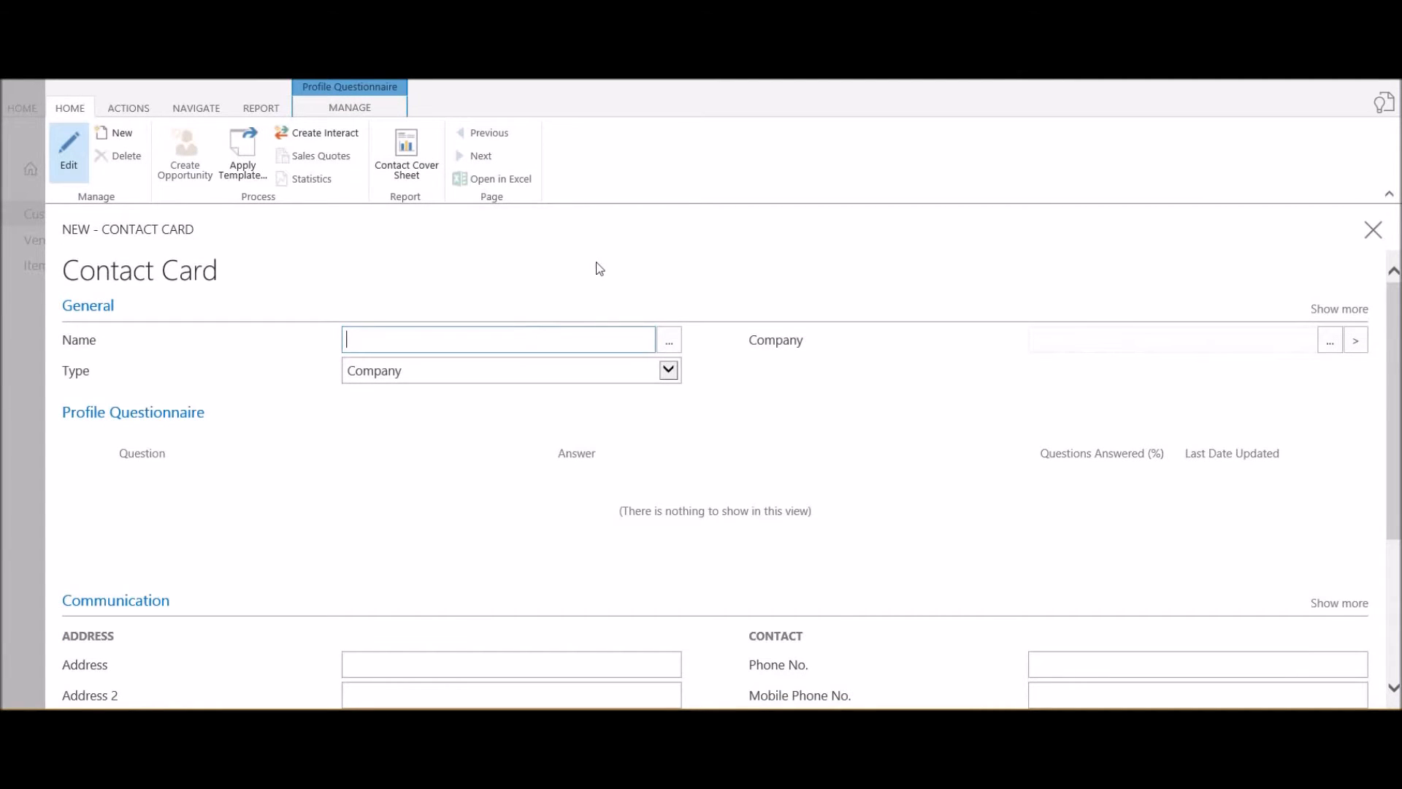
text(Paul Jones)
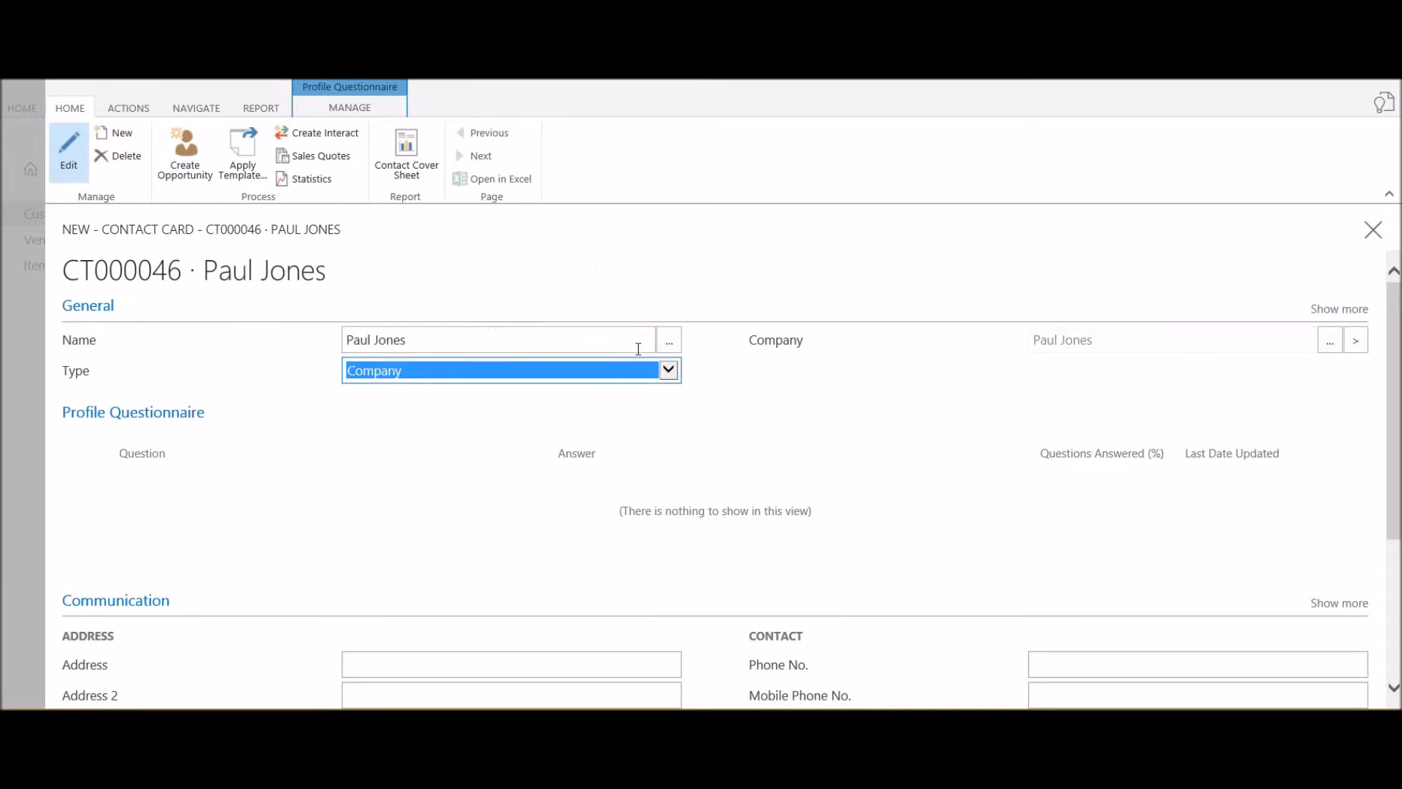
click(668, 370)
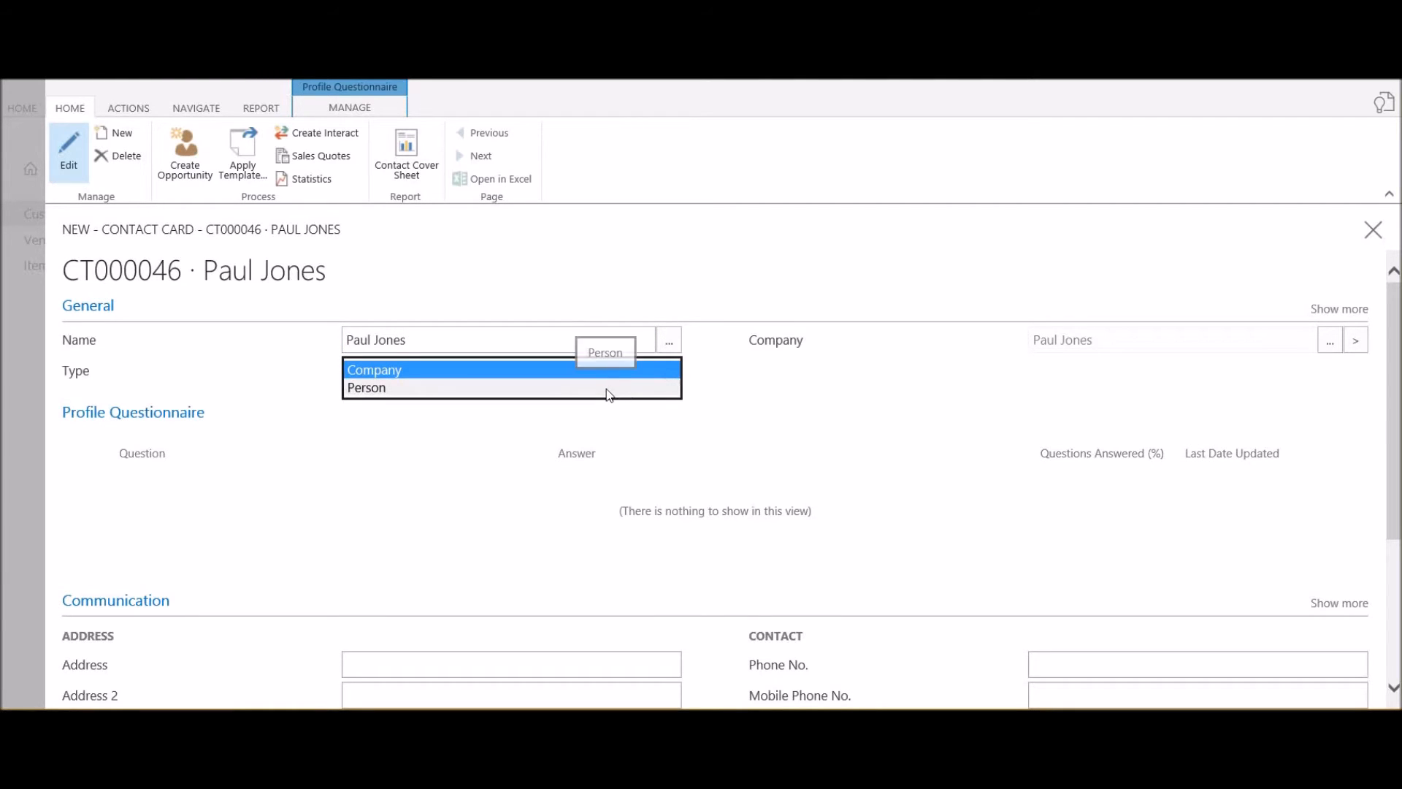
click(367, 387)
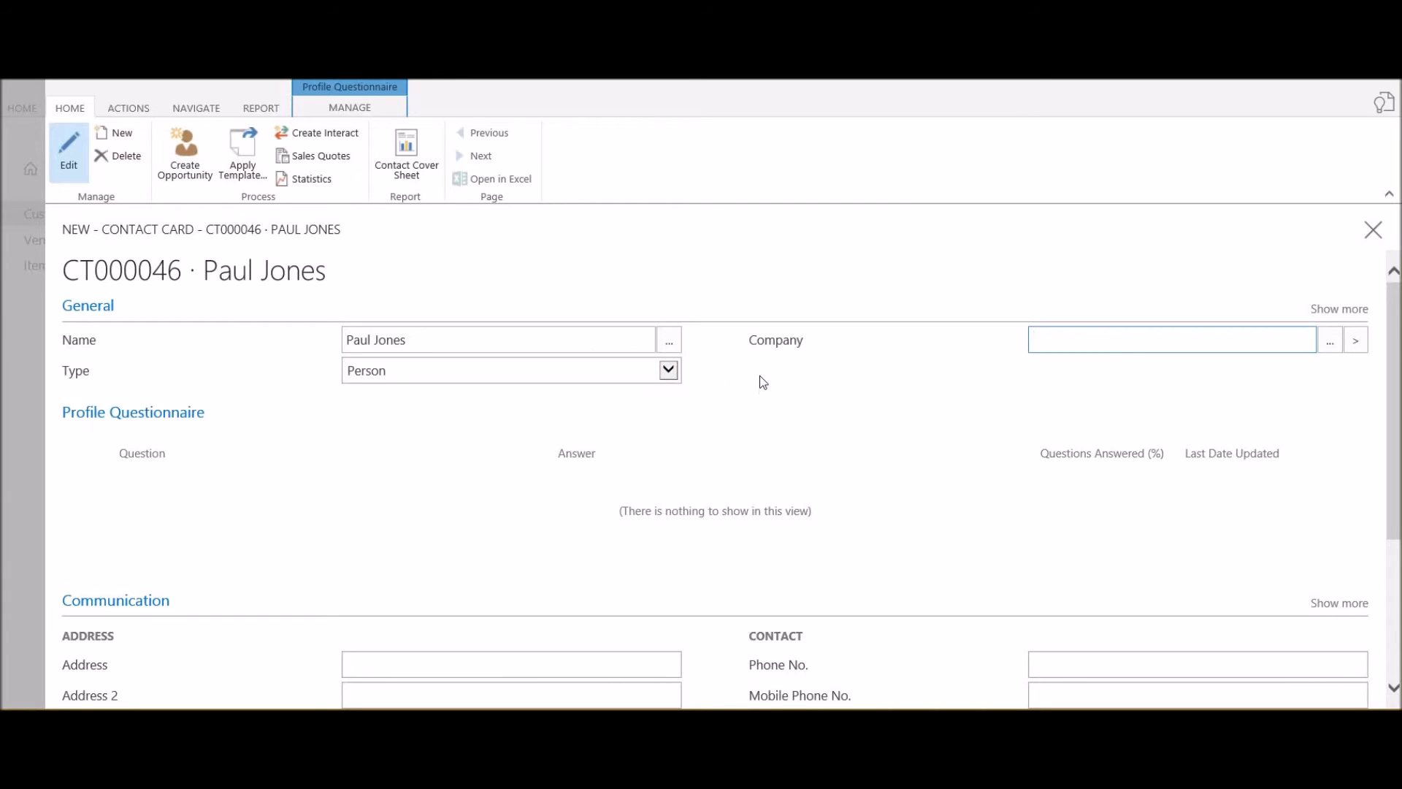
text(the)
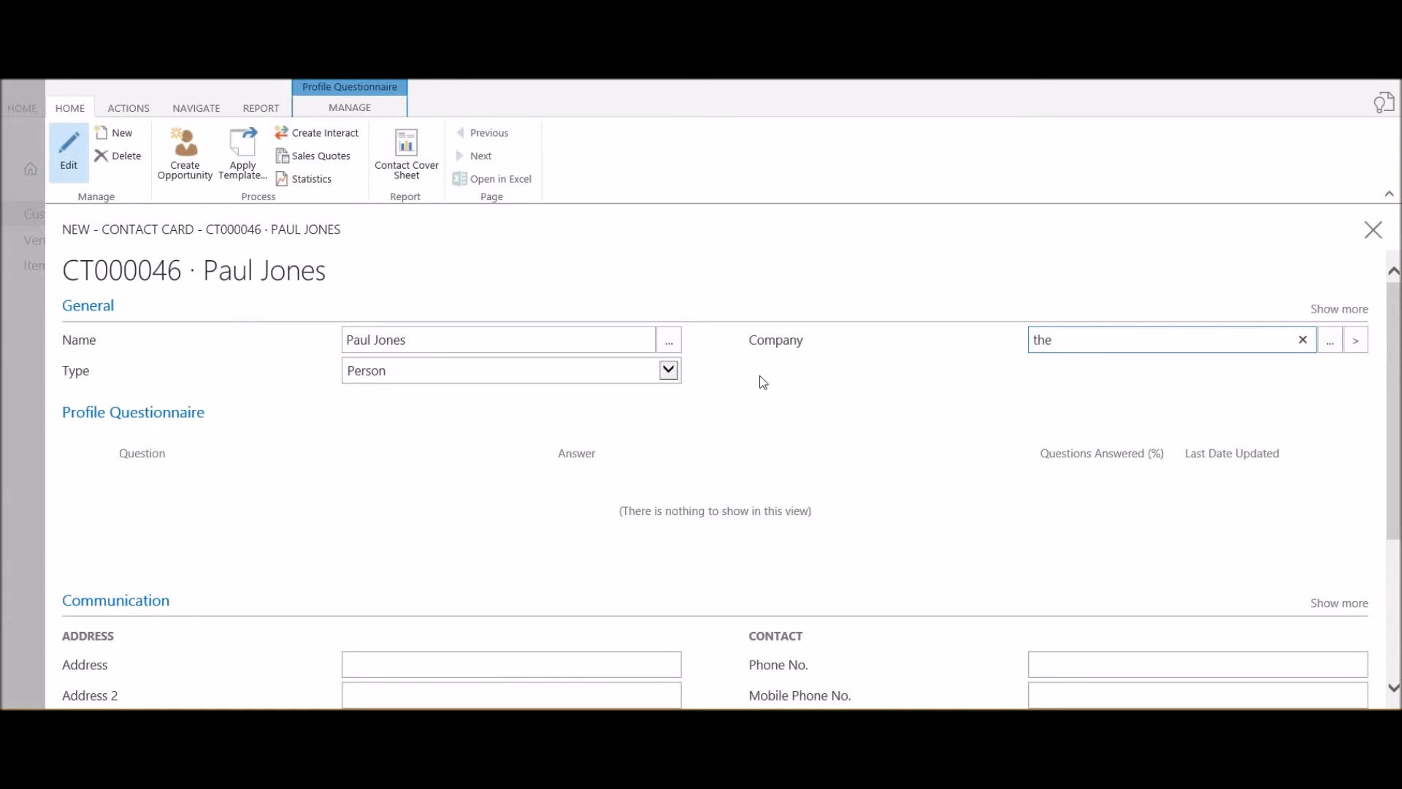
text(c)
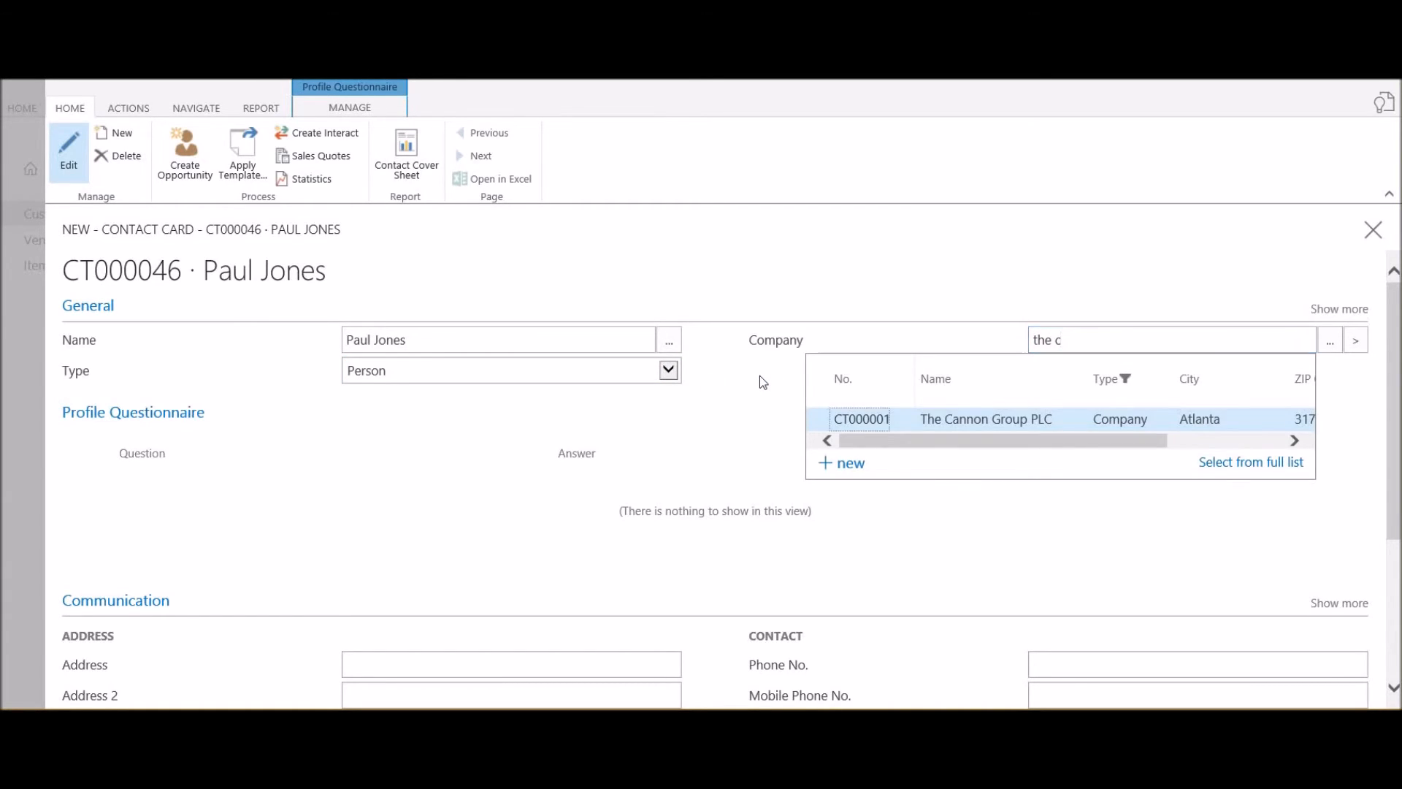